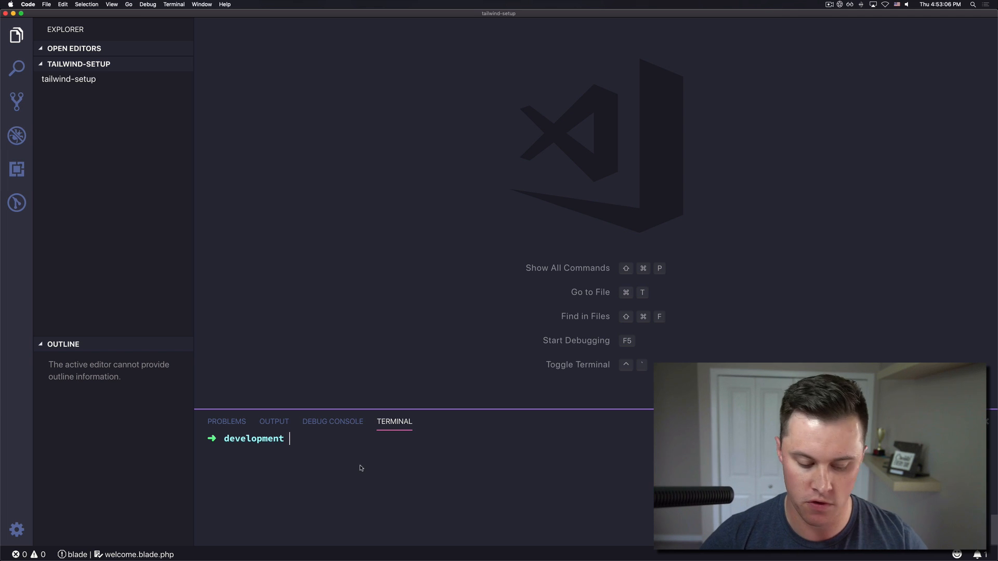
Run 'laravel new tailwind-setup' and cd into the tailwind-setup folder.
text(laravel new tai)
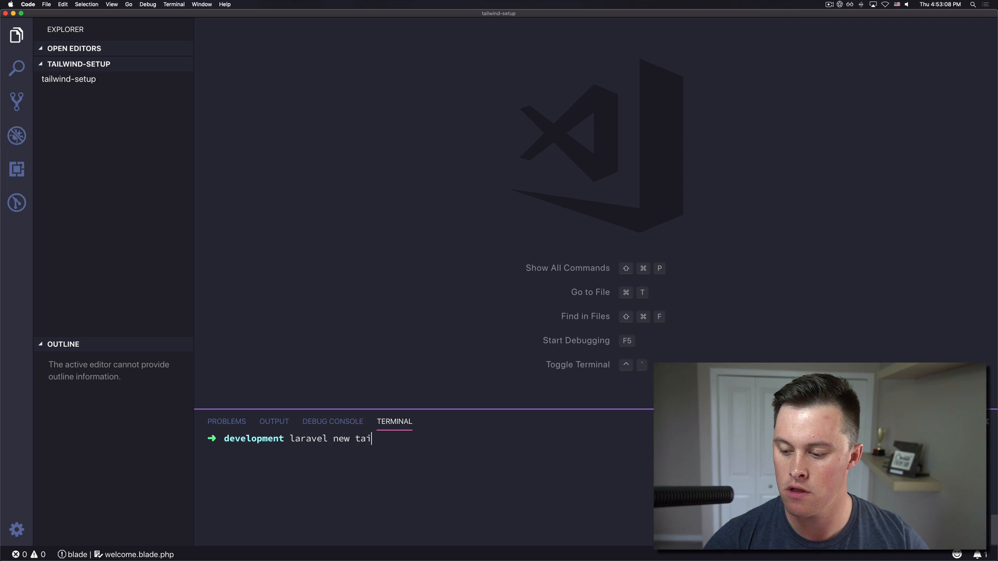
text(lwind-)
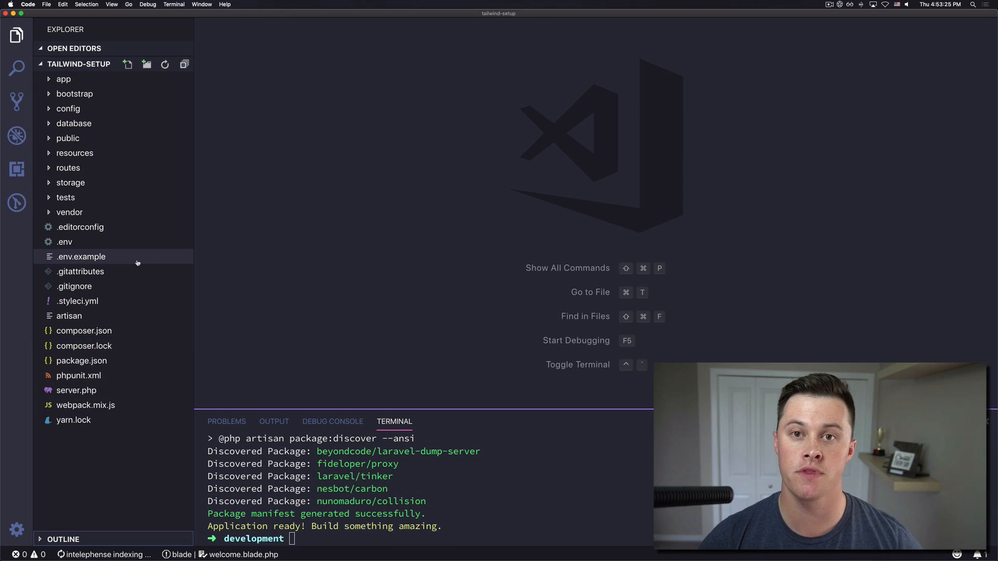
mouse_move(86, 174)
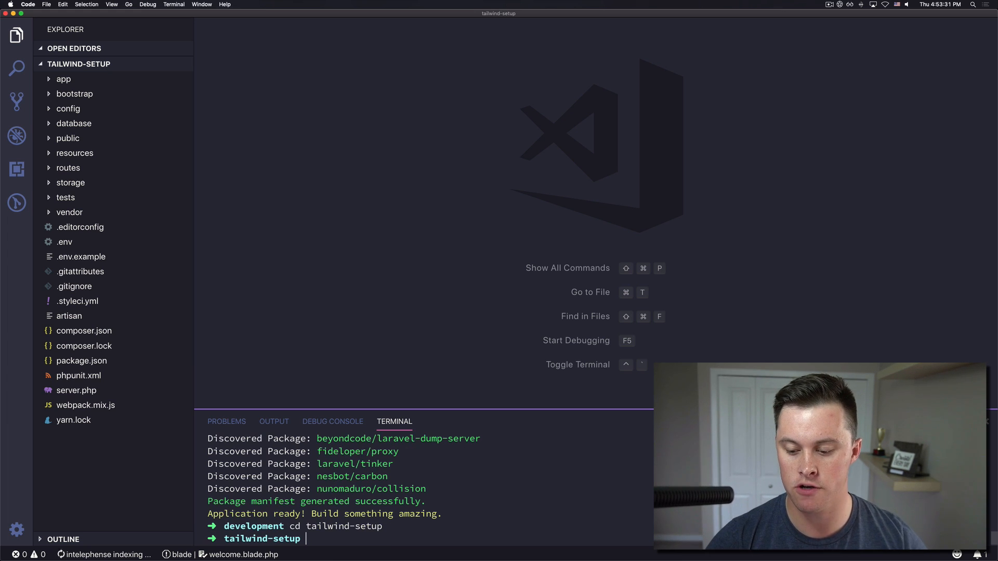
Run 'valet link tailwind' and enter the password to create the symbolic link.
text(valet link tailwind)
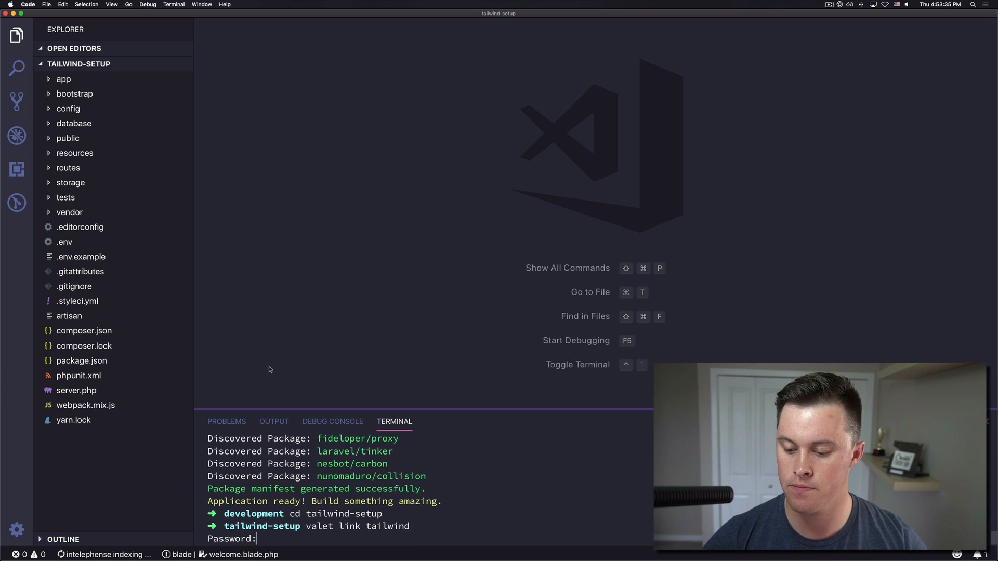
key(enter)
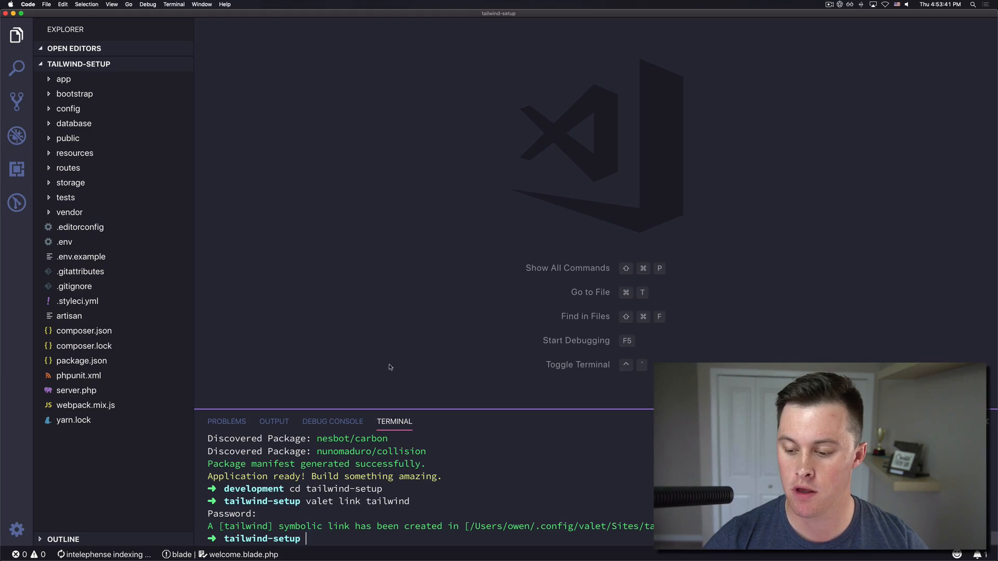
Run 'yarn add tailwindcss' to install Tailwind CSS 1.0.1.
text(yarn a)
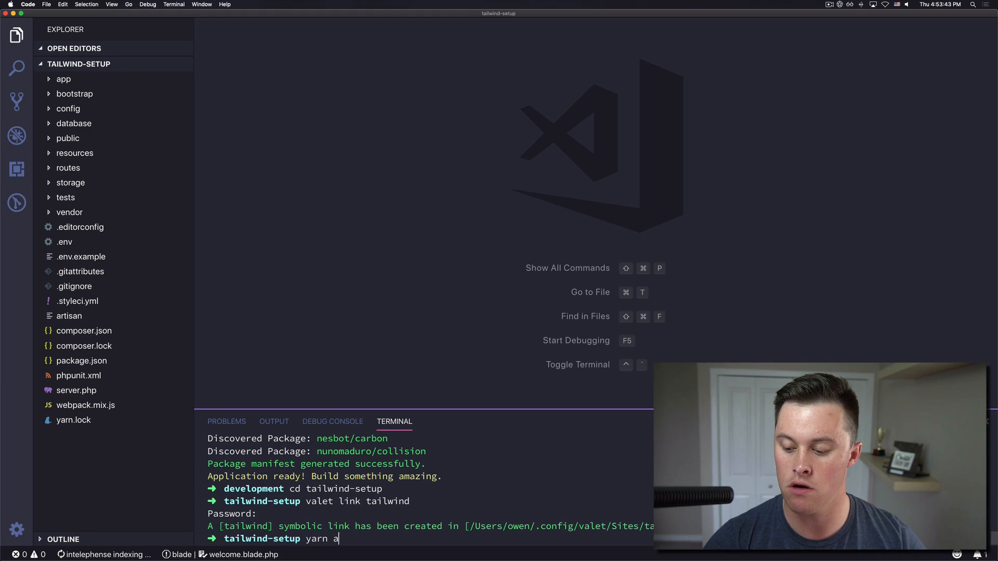
text(dd tailwind)
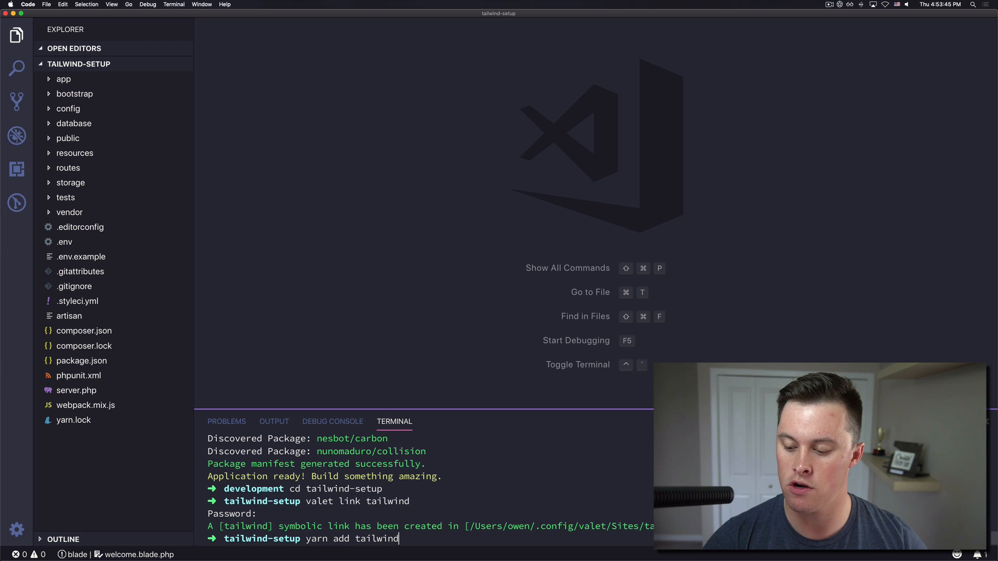
text(css)
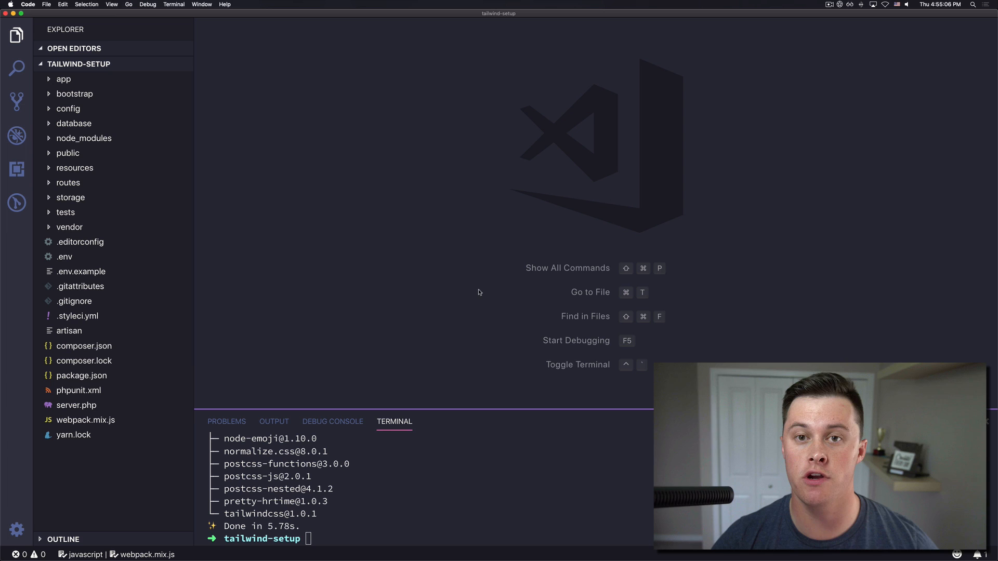
Chain .postCss('resources/css/main.css', 'public/css', [require('tailwindcss')]) in webpack.mix.js and save.
click(86, 420)
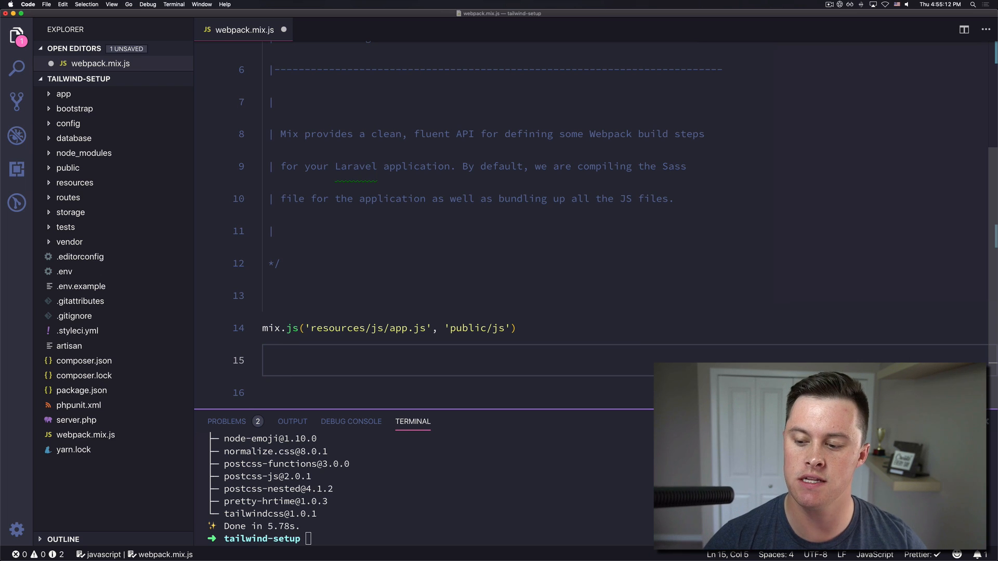
text(.postCss())
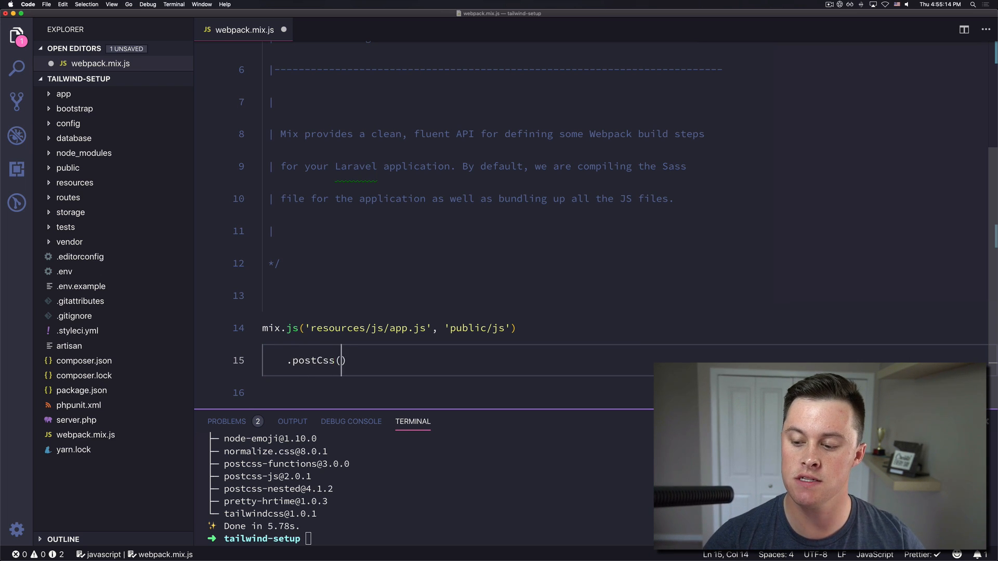
text('re')
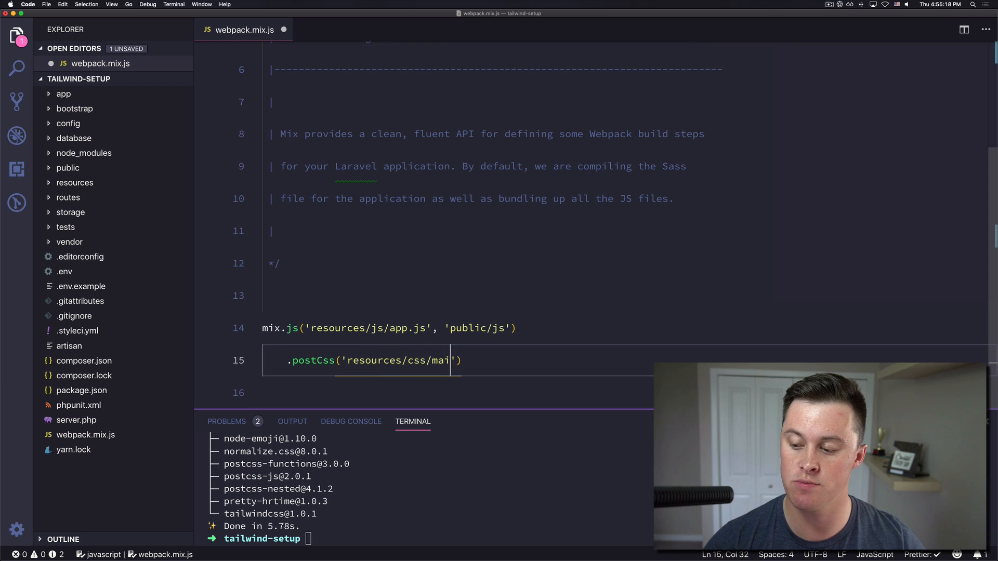
text(n.css',)
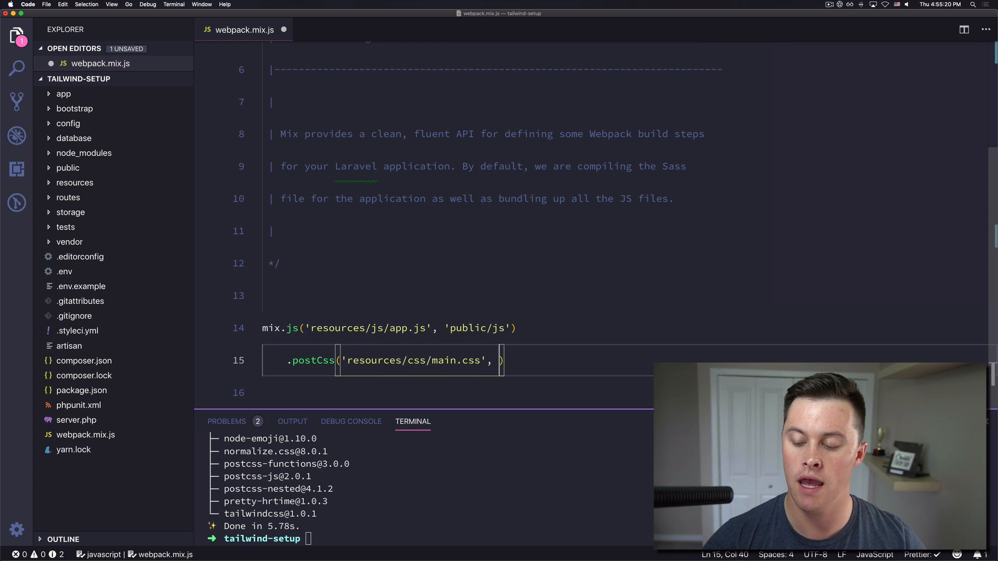
text('public/')
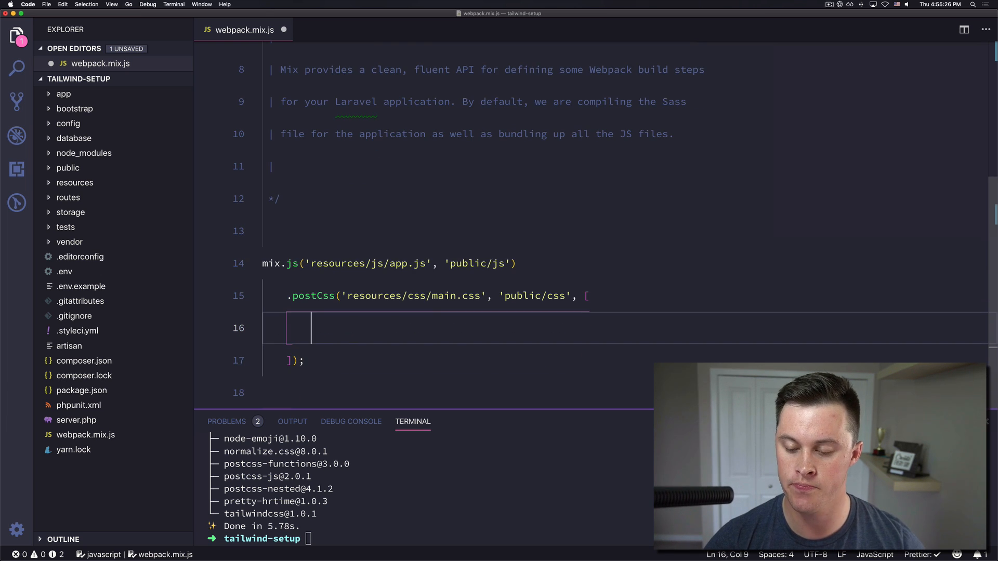
text(require("tailwindcss")])
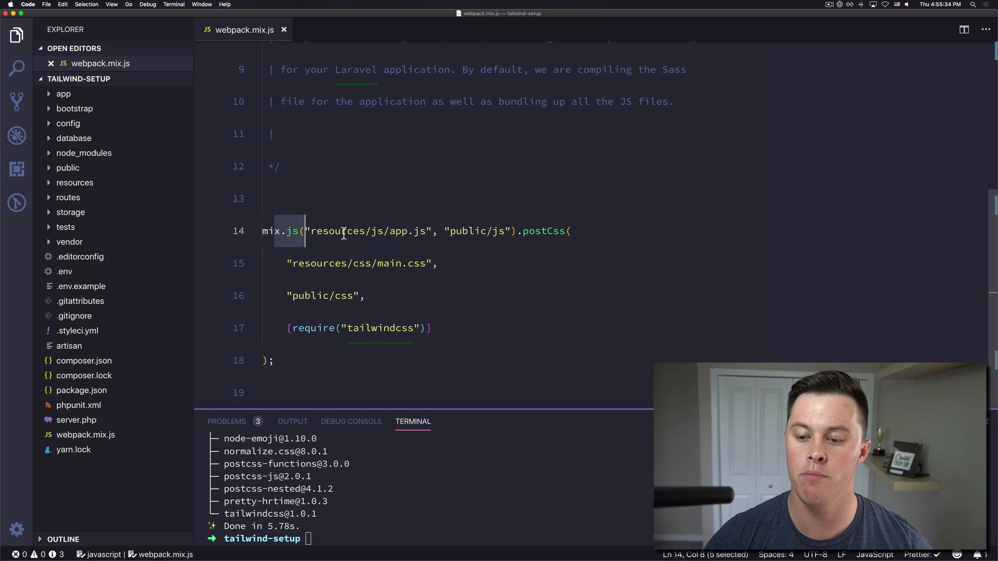
drag(305, 231, 516, 231)
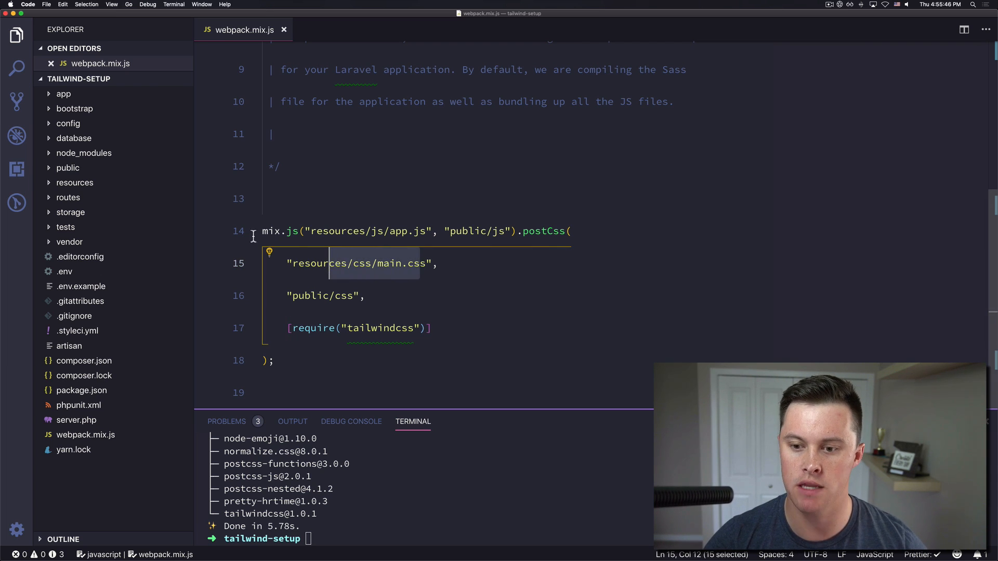
click(75, 183)
text(cs)
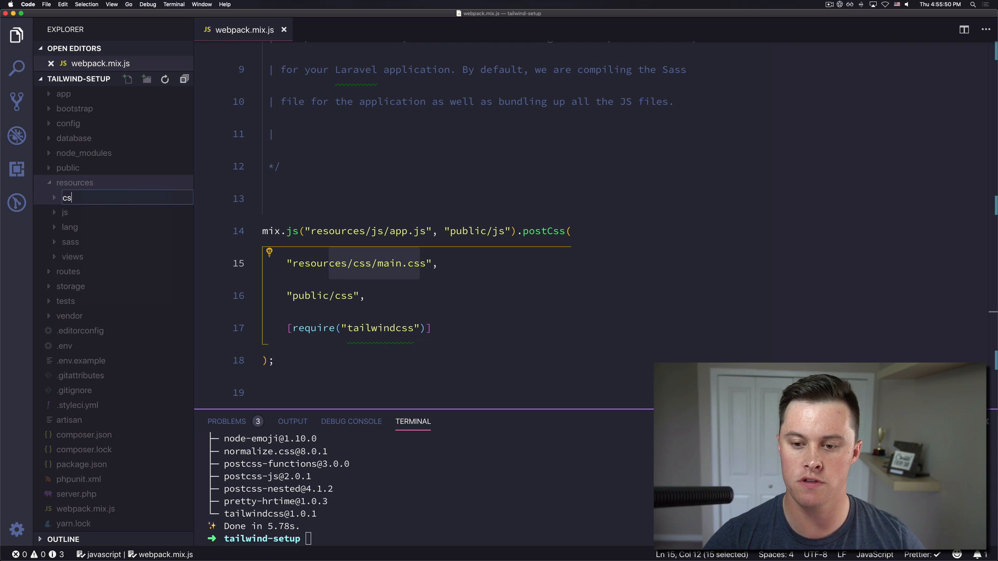
right_click(68, 198)
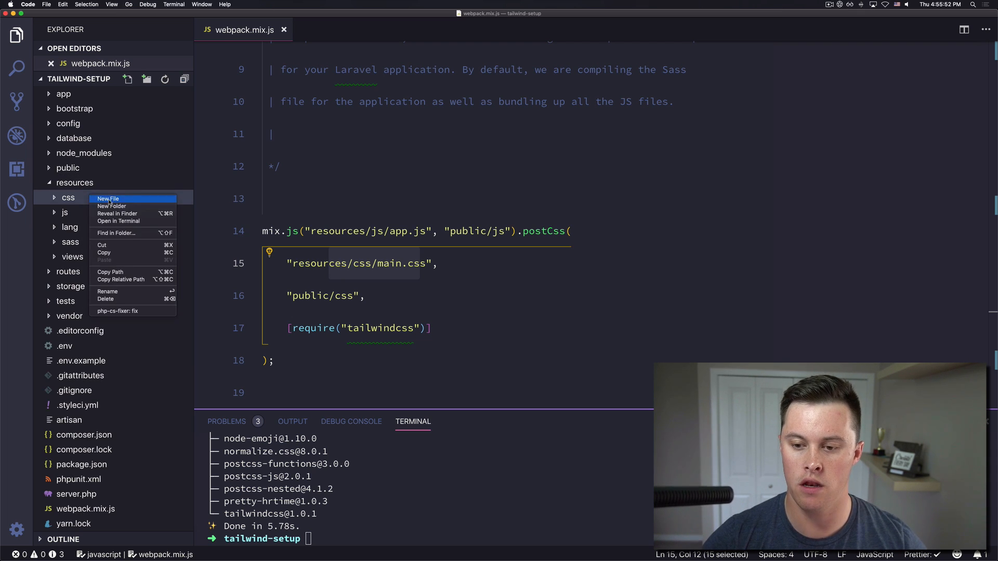
click(107, 198)
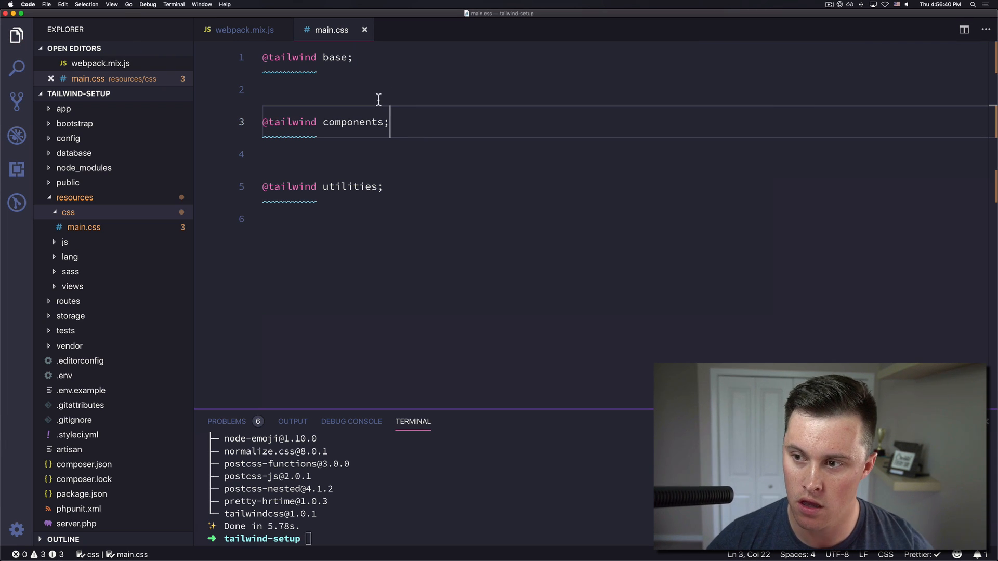
Close webpack.mix.js and run yarn dev, building css/main.css and js/app.js.
click(242, 29)
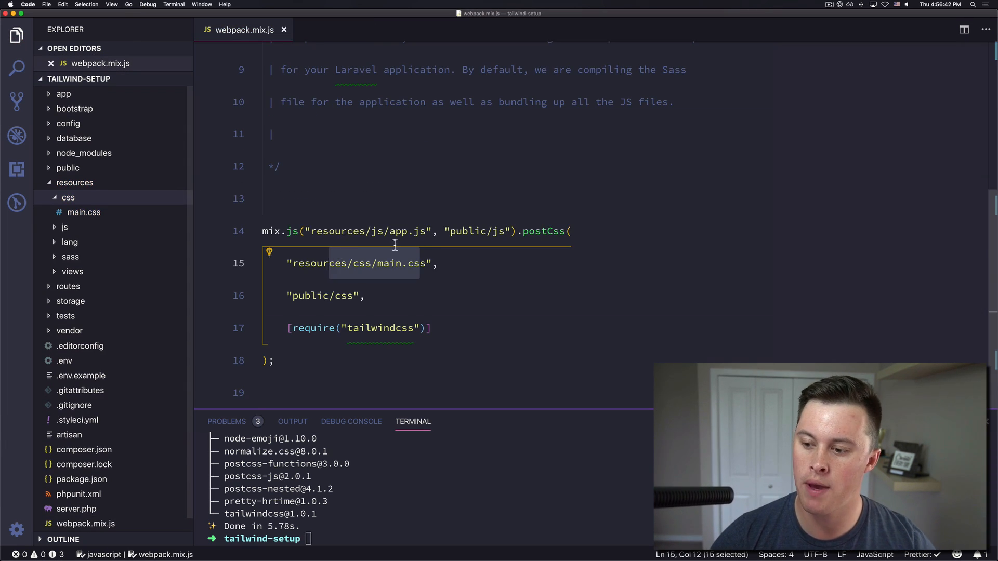
click(283, 30)
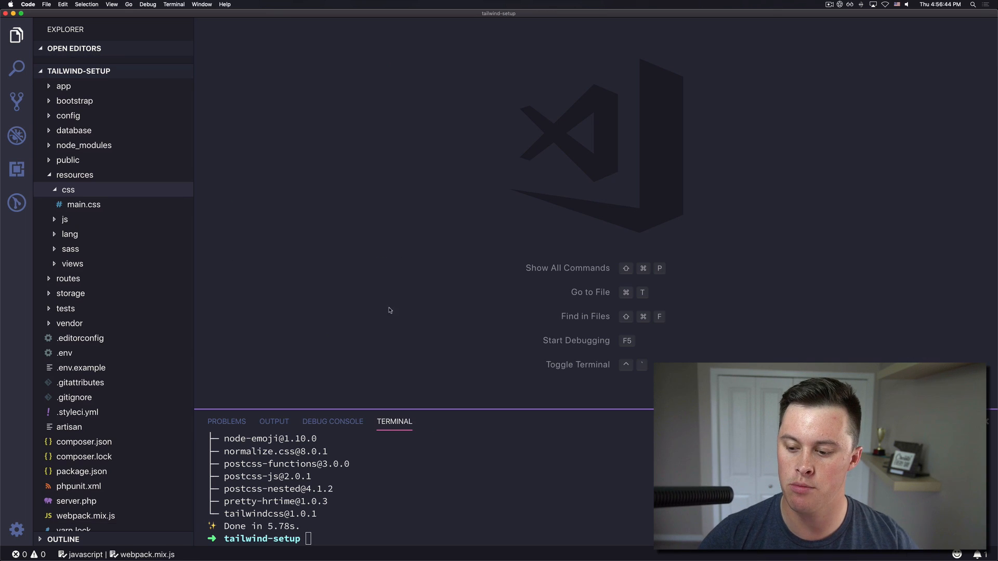
text(yarn)
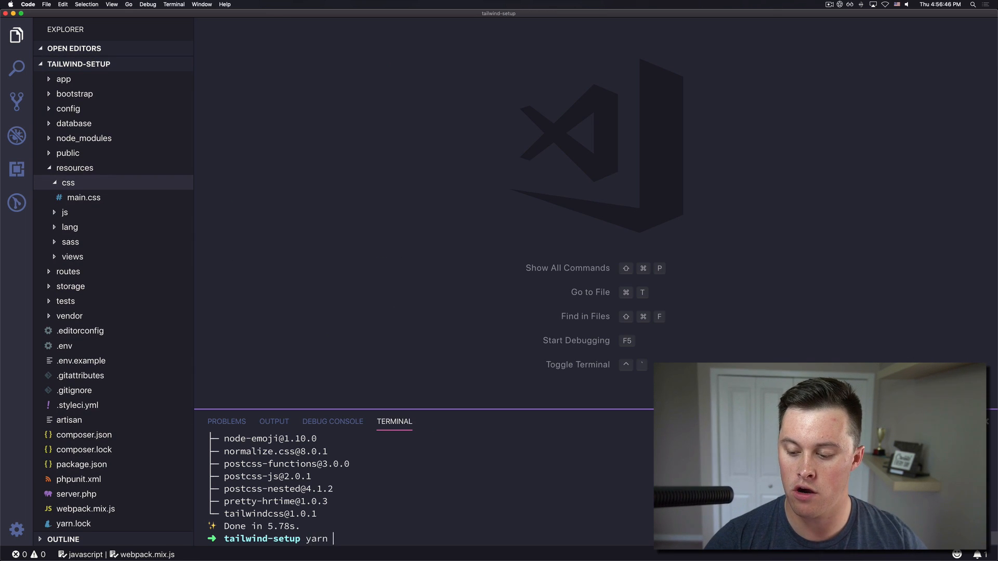
key(Enter)
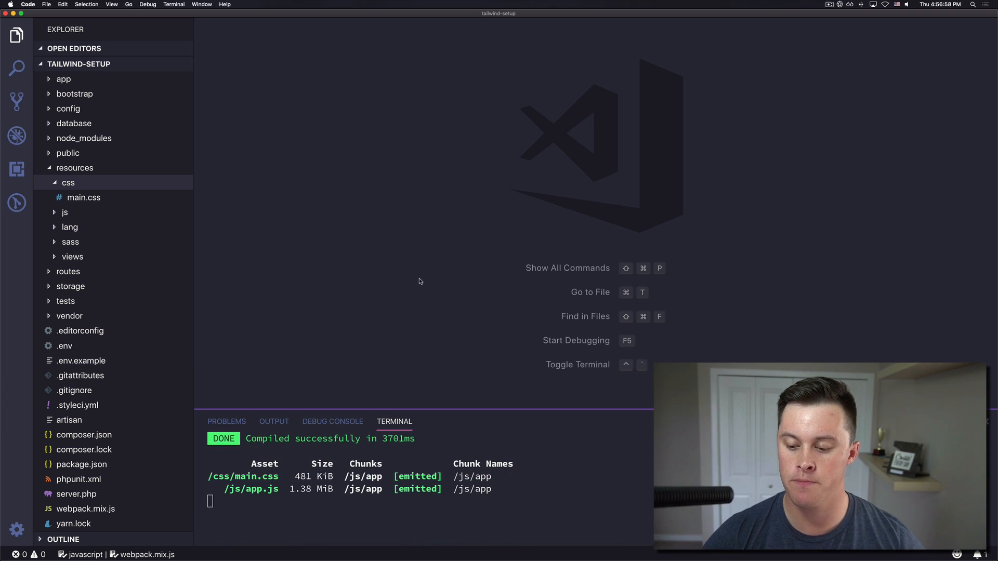
text(wel)
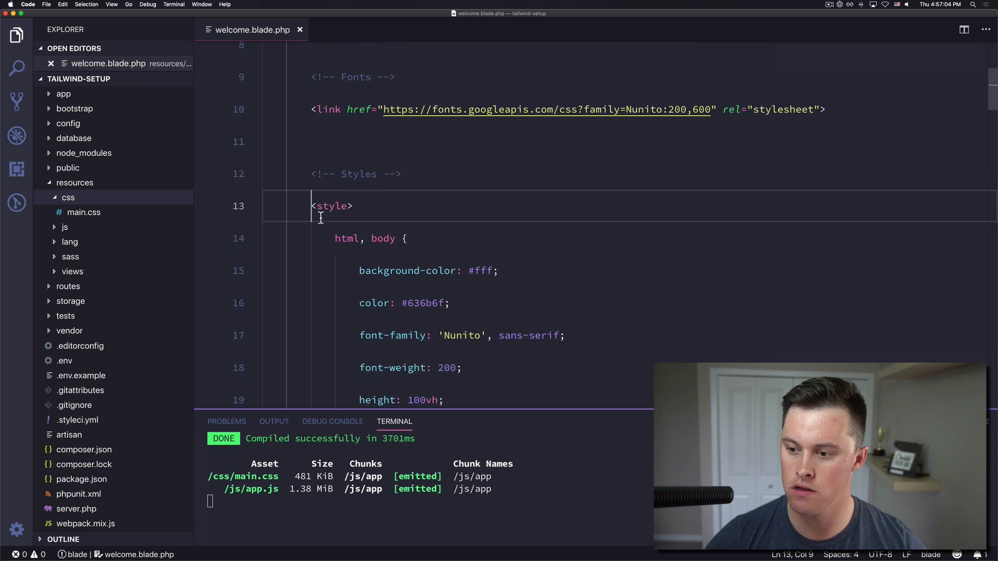
Add <link href="{{ mix('css/main.css') }}" rel="stylesheet" /> to welcome.blade.php.
scroll(down, 3)
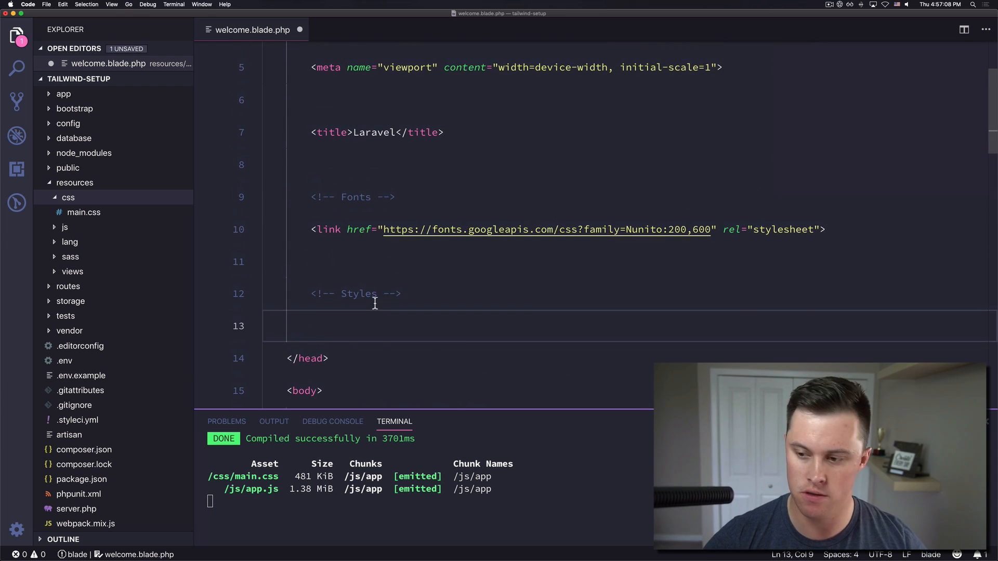
text(<link he)
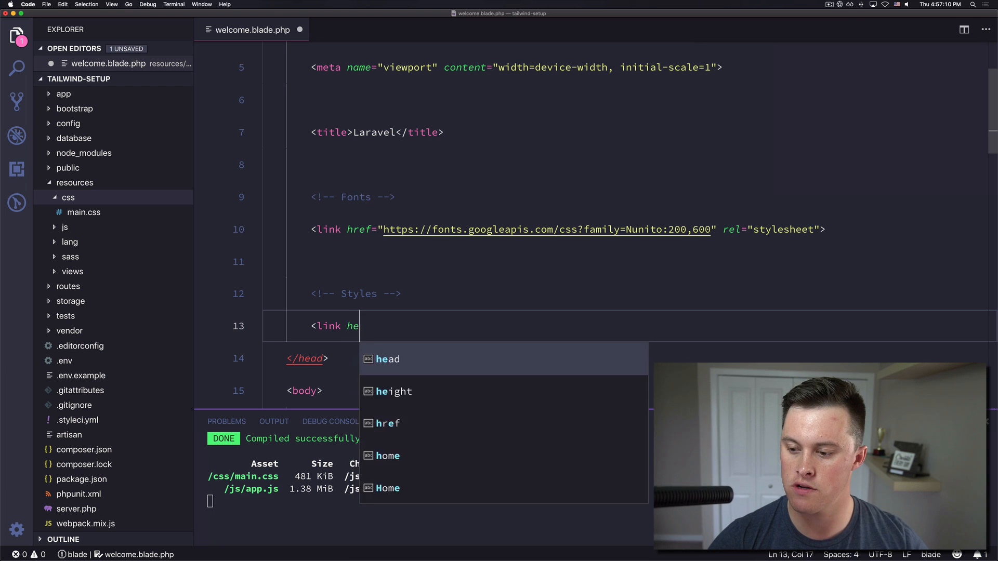
text(ref="{{ mix)
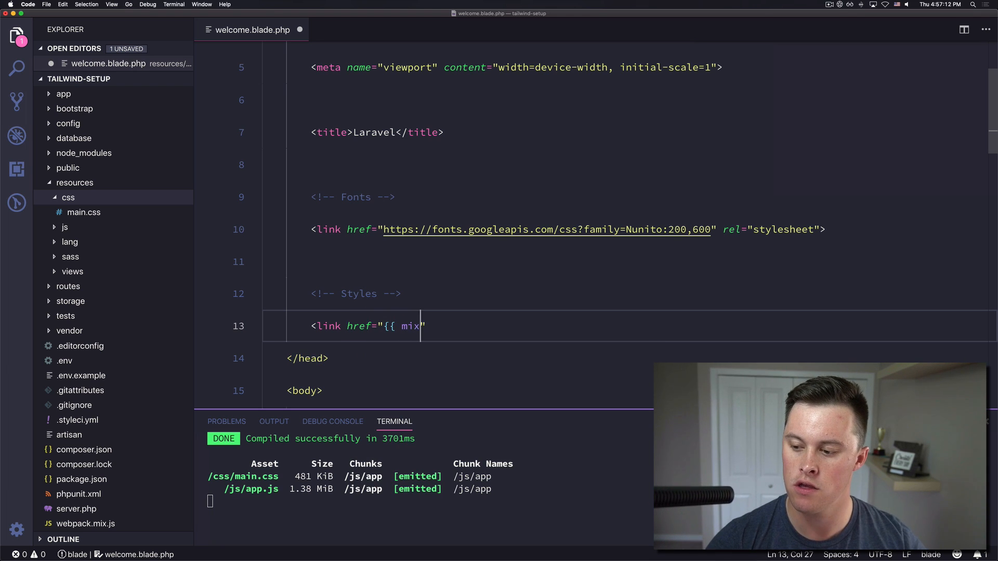
text(('css/')
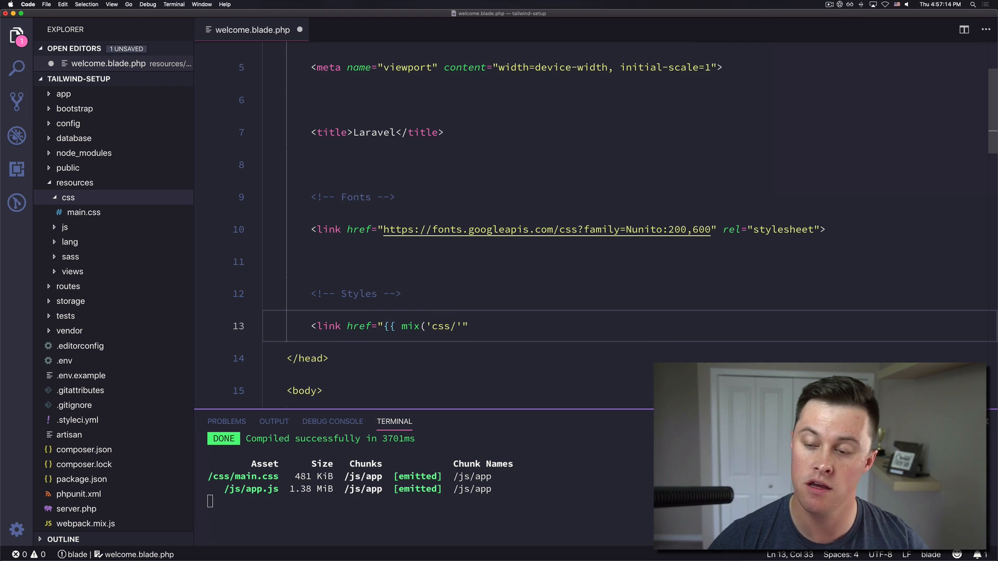
text(main)
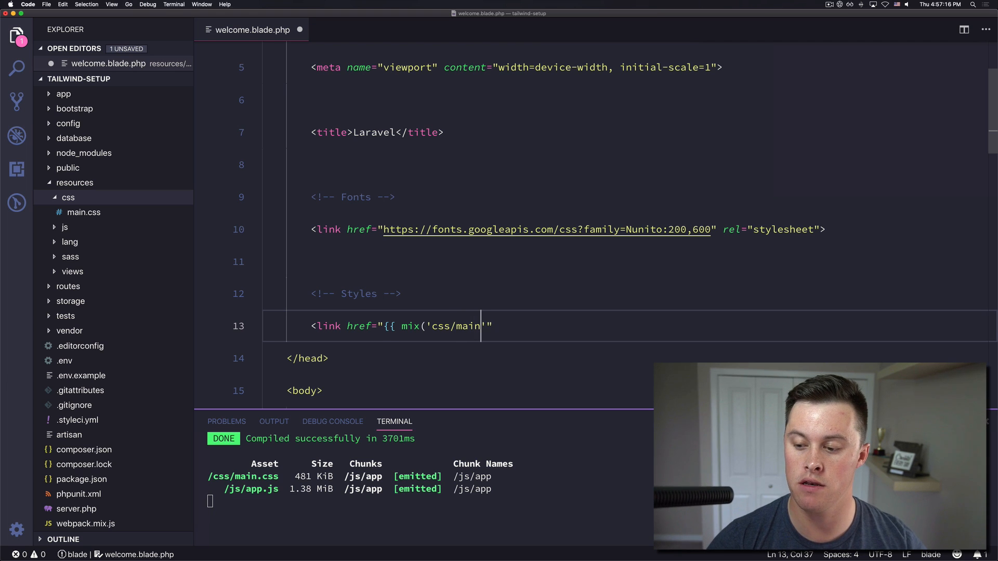
text(.css') }})
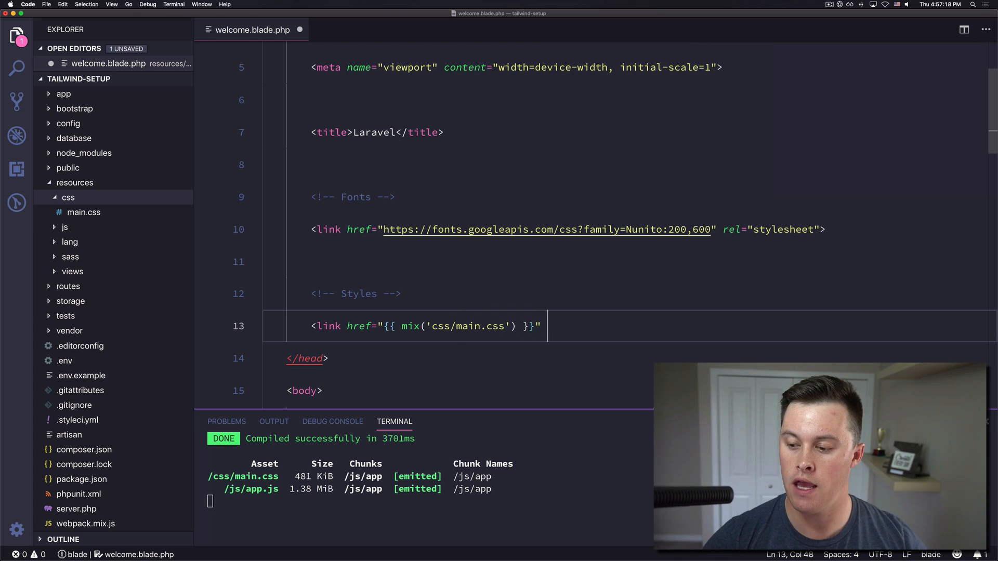
text(rel="style")
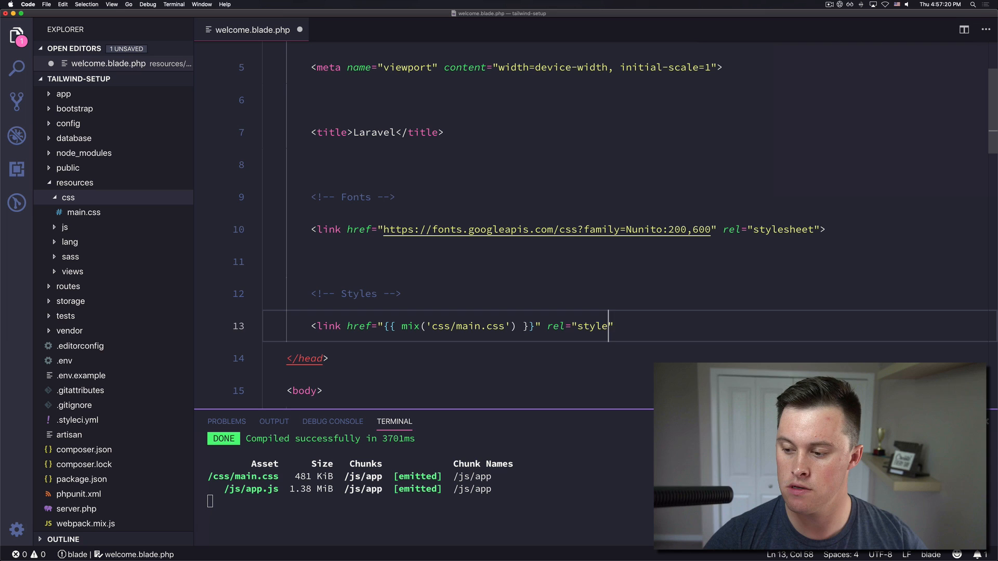
text(sheet" />)
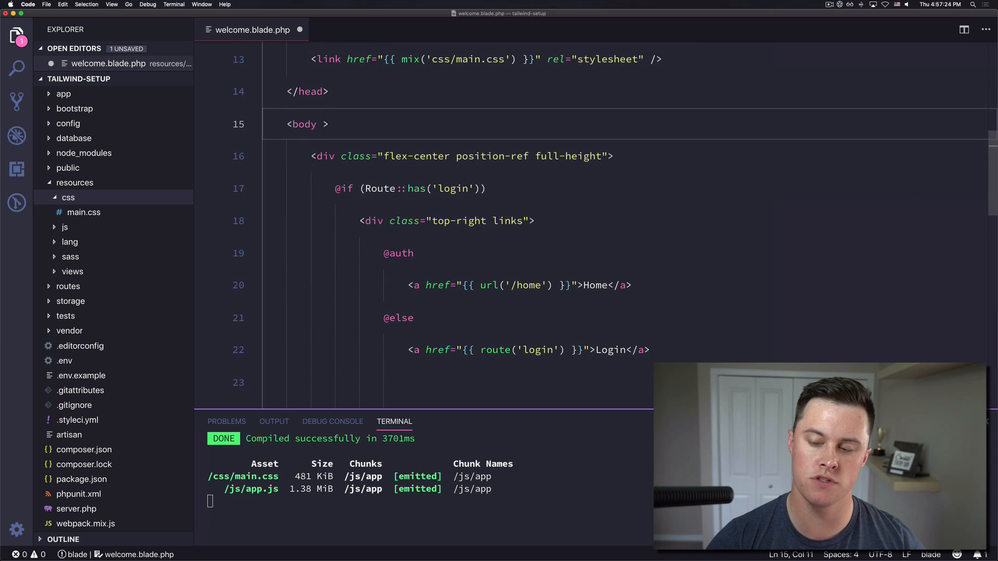
Give the body tag a bg-red-500 background class.
text(class=)
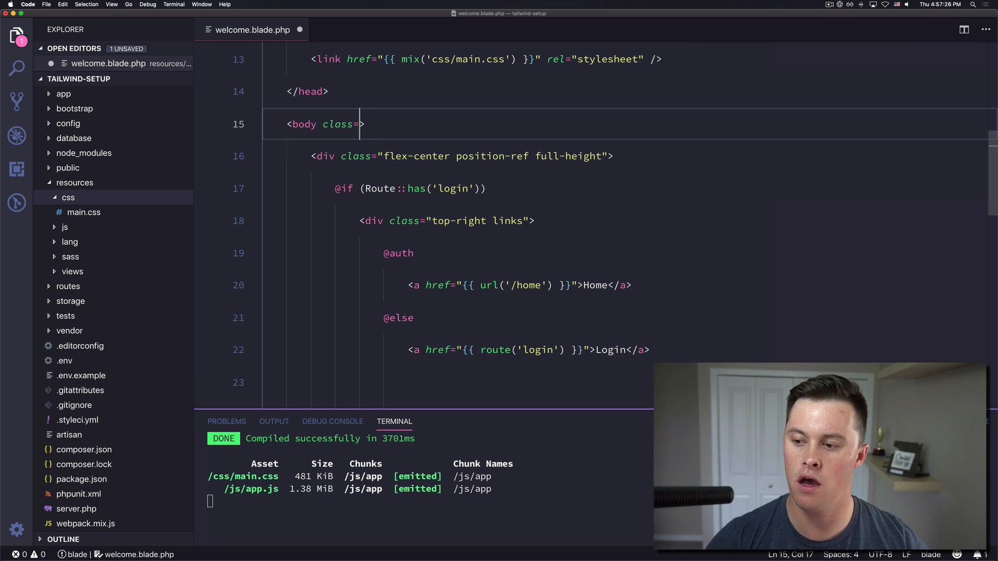
text(bg-red-50)
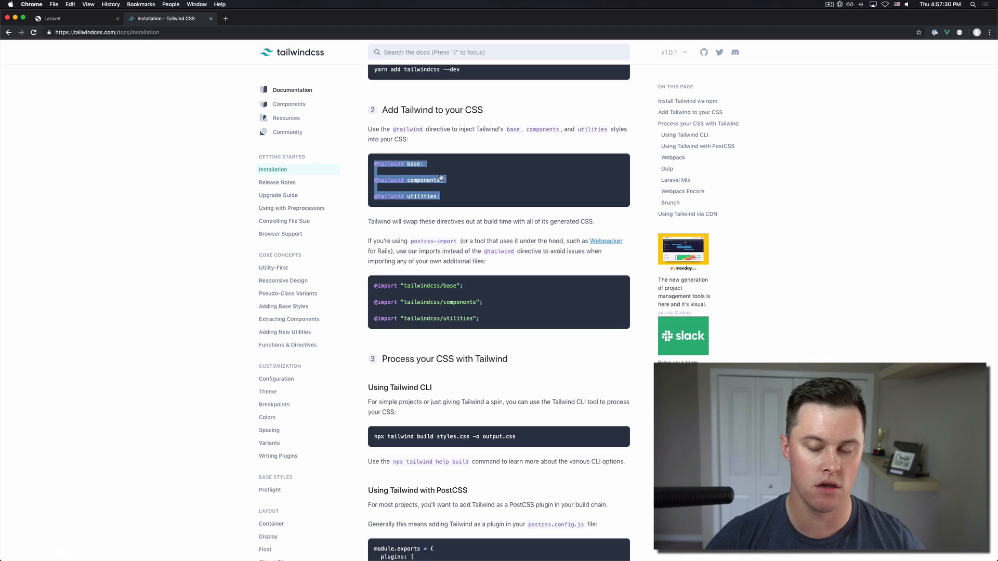
click(73, 19)
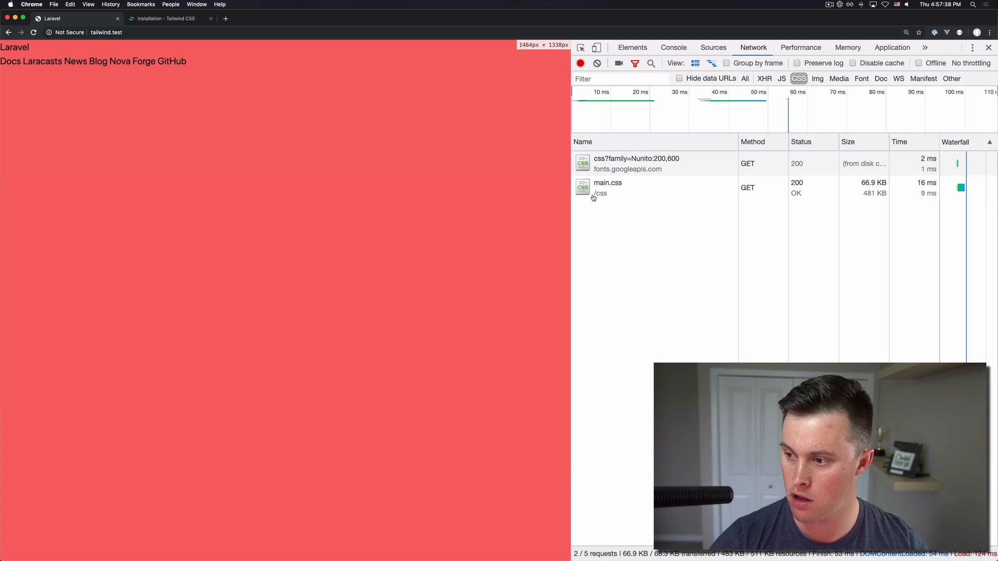
mouse_move(603, 194)
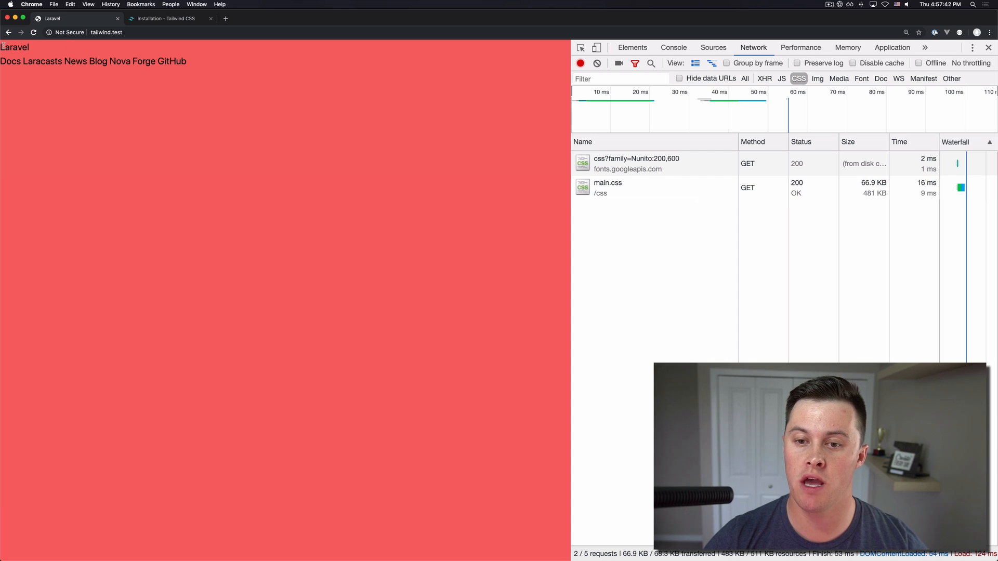
Reload tailwind.test to show white text on the red background.
click(632, 48)
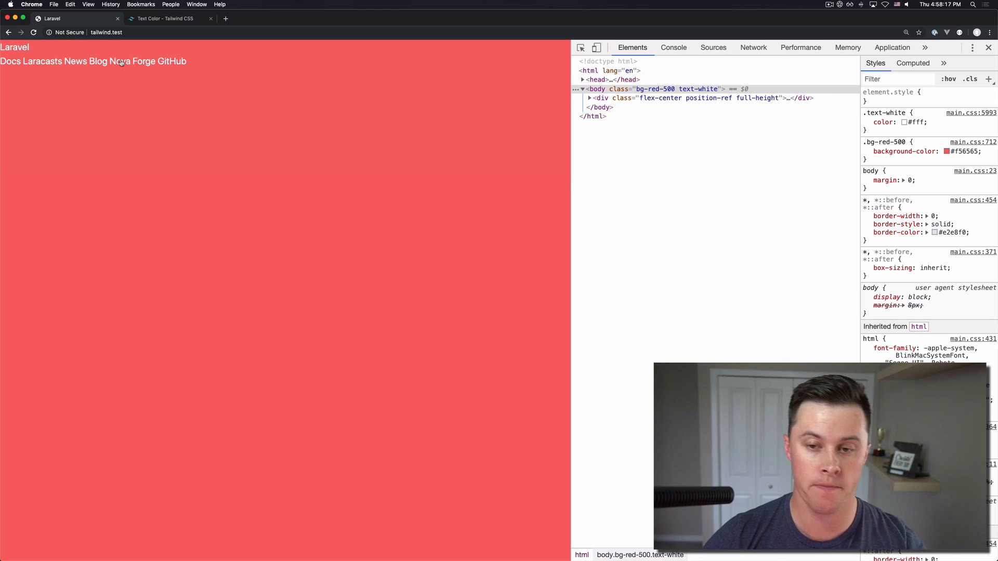
mouse_move(171, 63)
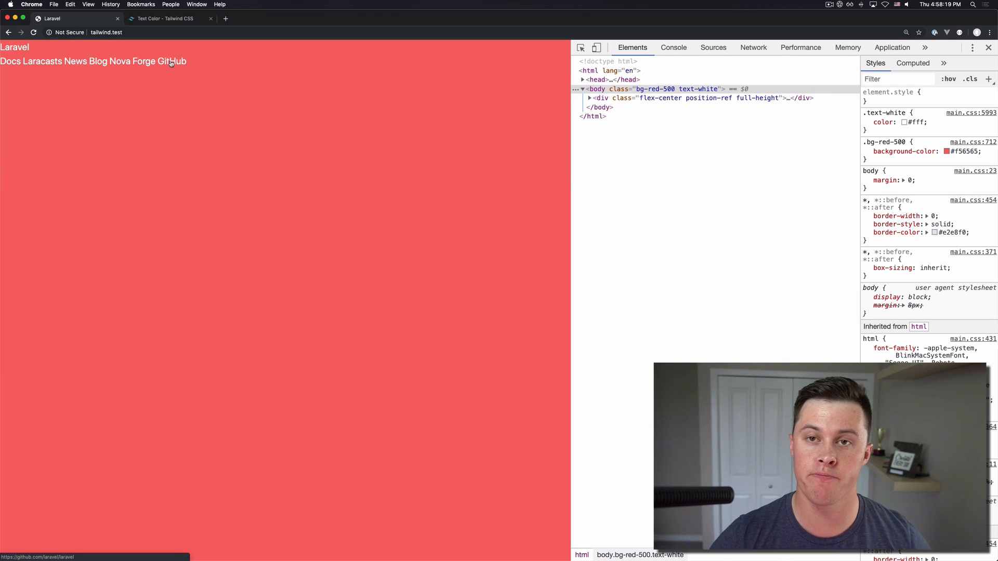